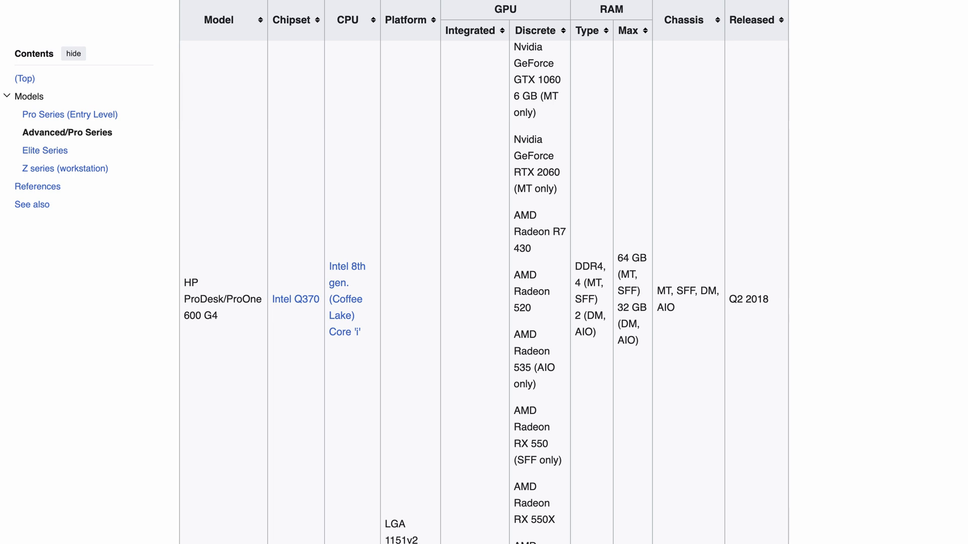
pyautogui.scroll(-3)
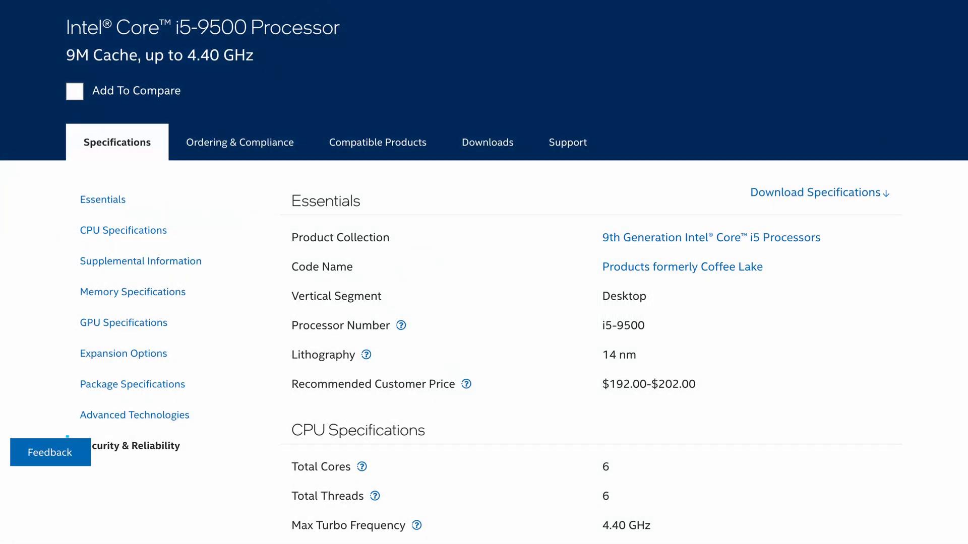
pyautogui.scroll(-3)
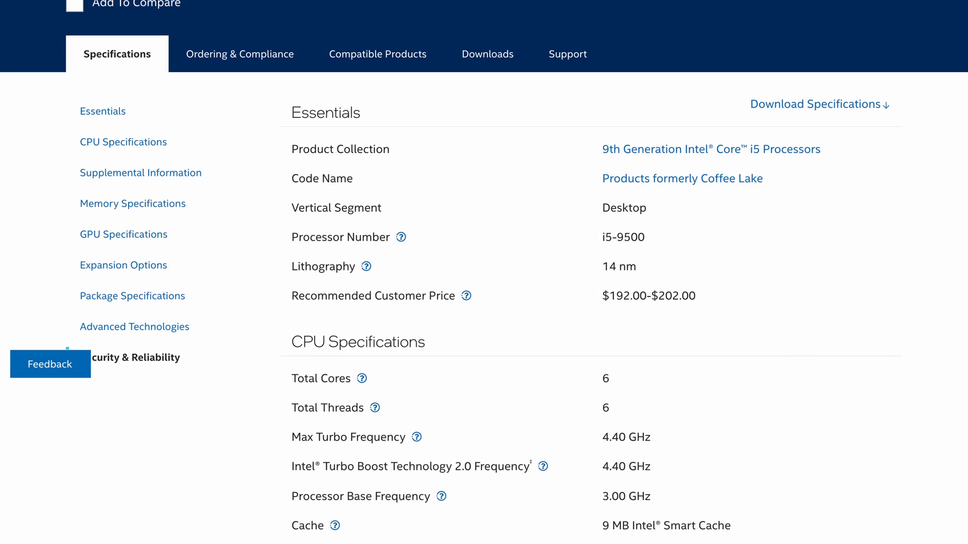